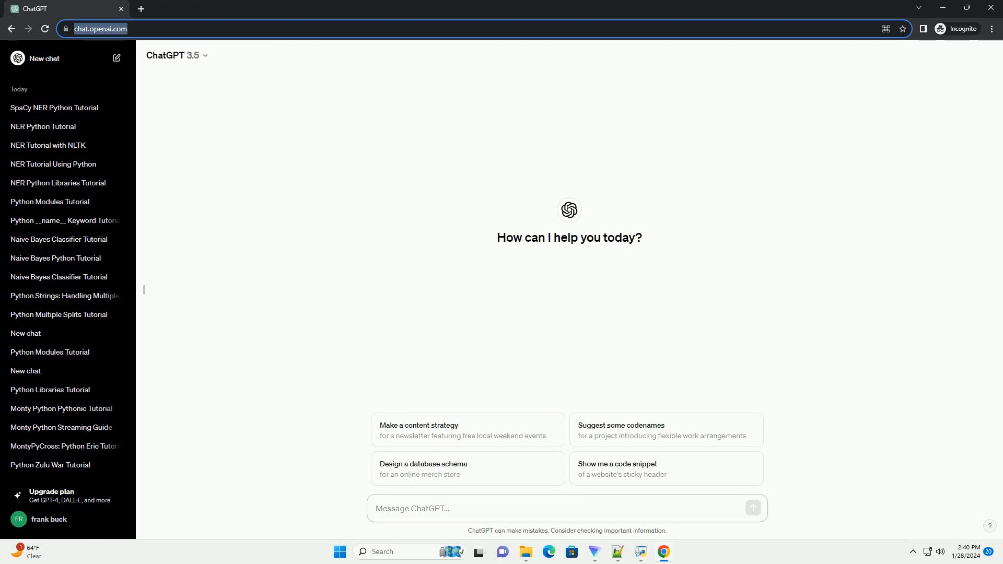
# Send the prompt 'write an informative tutorial about natural language processing a textbook with'
pyautogui.click(563, 509)
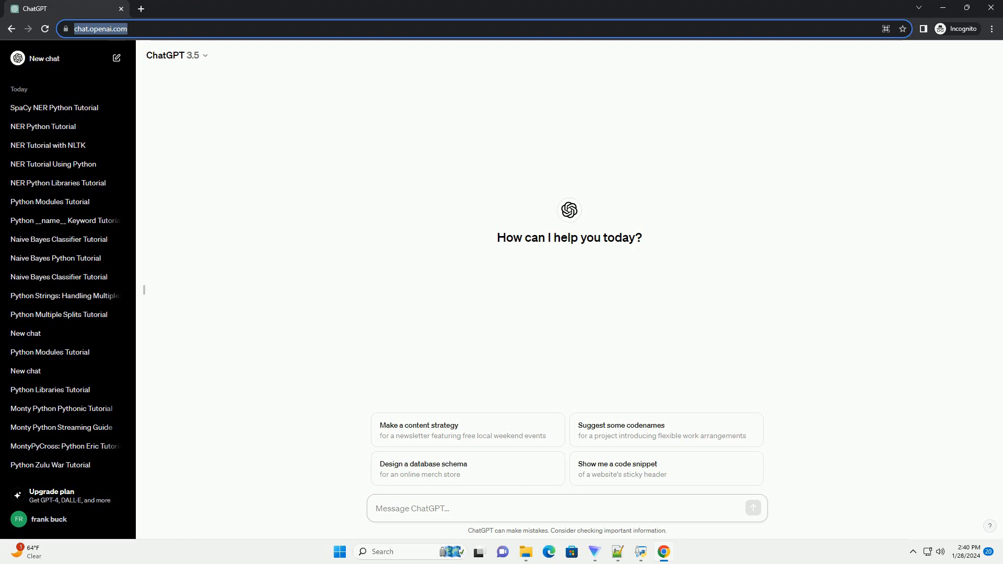
pyautogui.write('write an informative tutorial about natural language processing a textbook with')
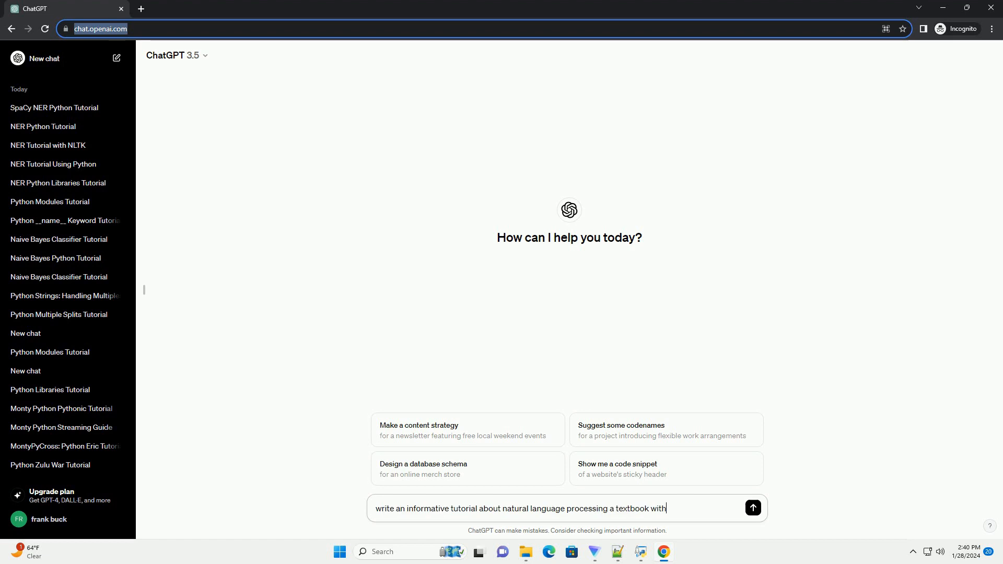
pyautogui.click(752, 508)
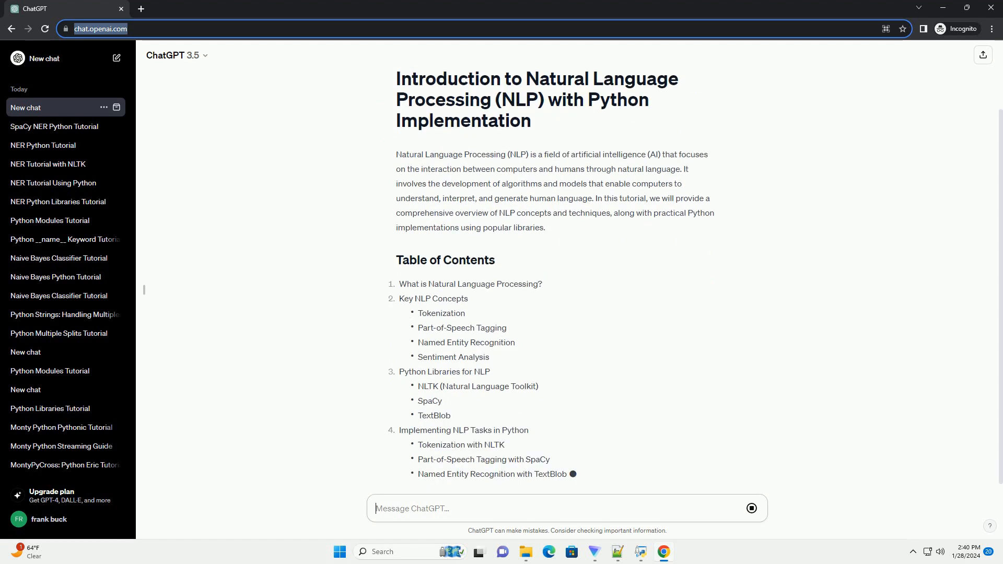
# Scroll through the introduction, table of contents, Key NLP Concepts and Python Libraries sections as they generate
pyautogui.scroll(-3)
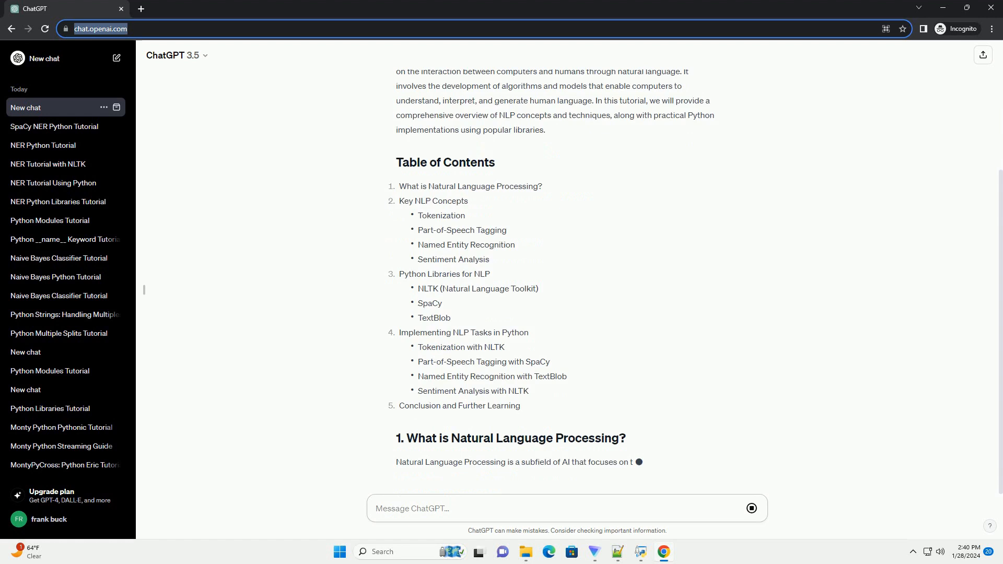
pyautogui.scroll(-3)
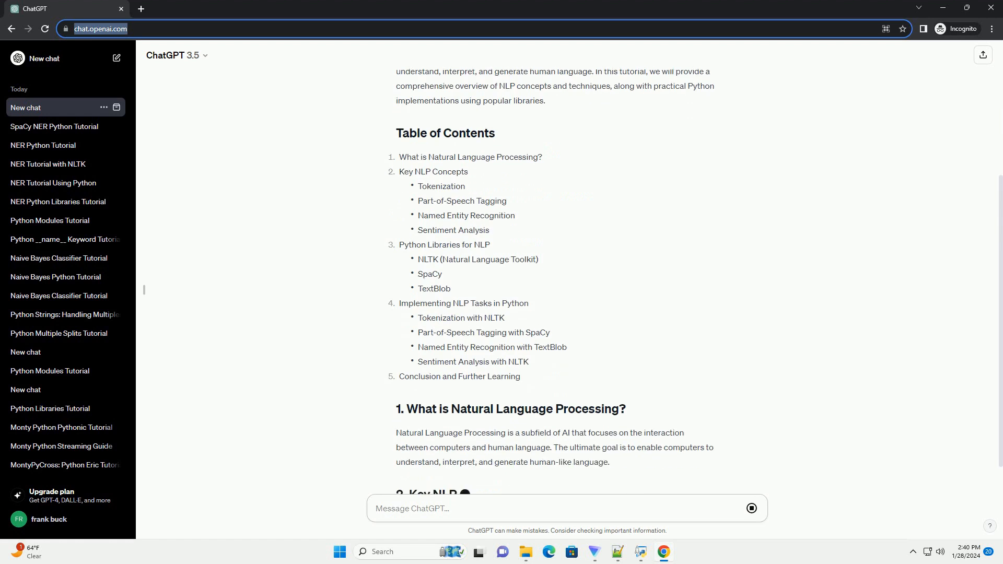
pyautogui.scroll(-3)
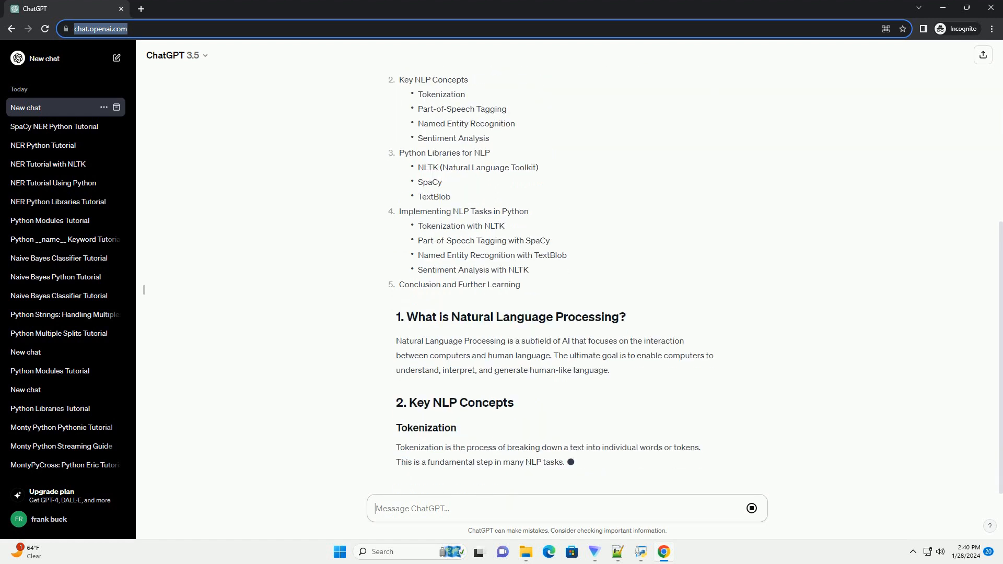
pyautogui.scroll(-3)
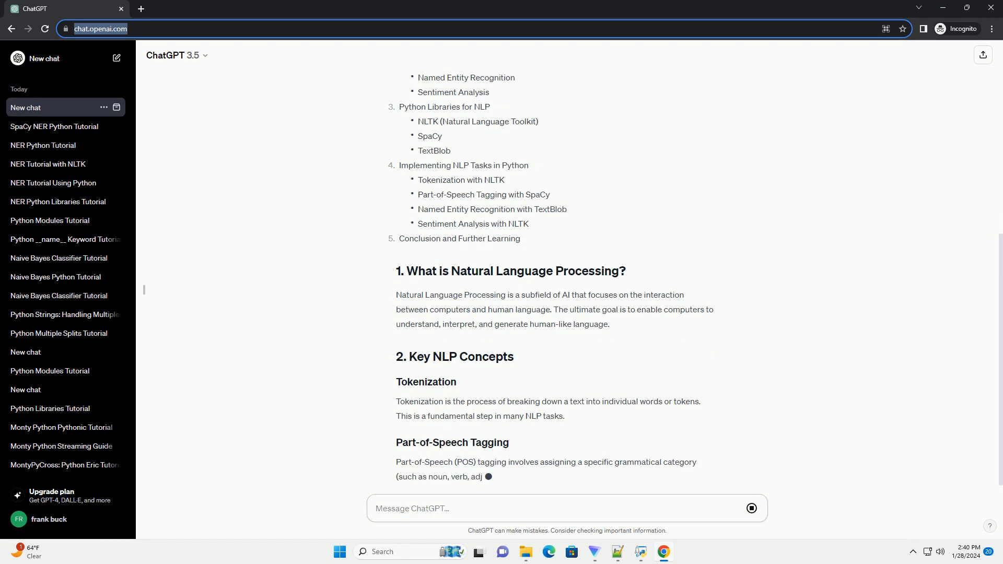
pyautogui.scroll(-3)
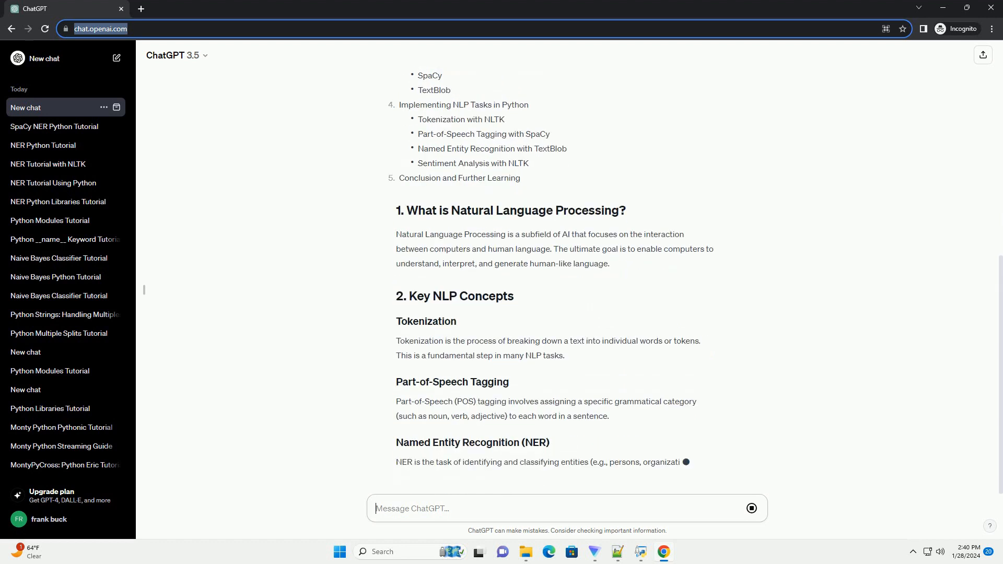
pyautogui.scroll(-3)
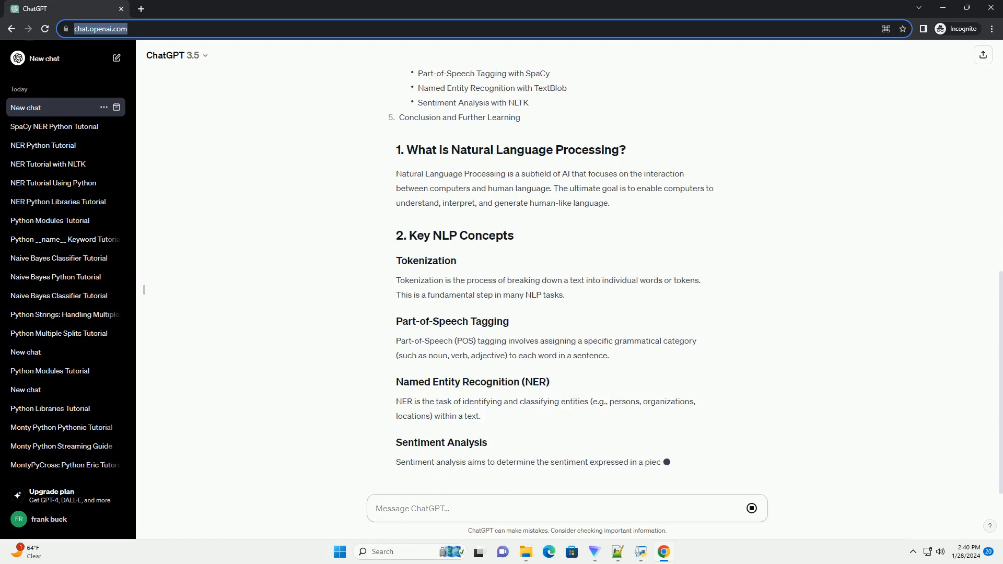
pyautogui.scroll(-3)
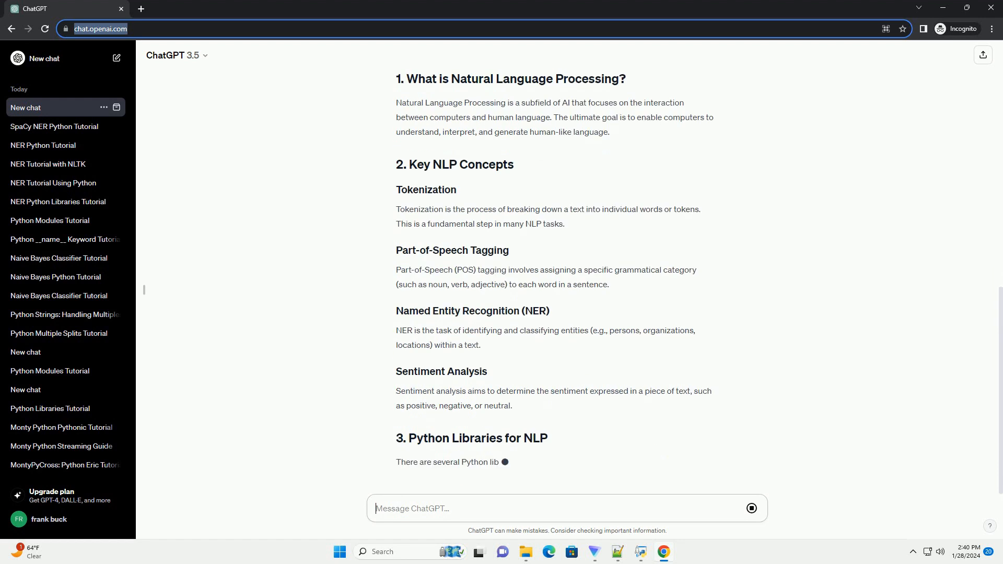
pyautogui.scroll(-3)
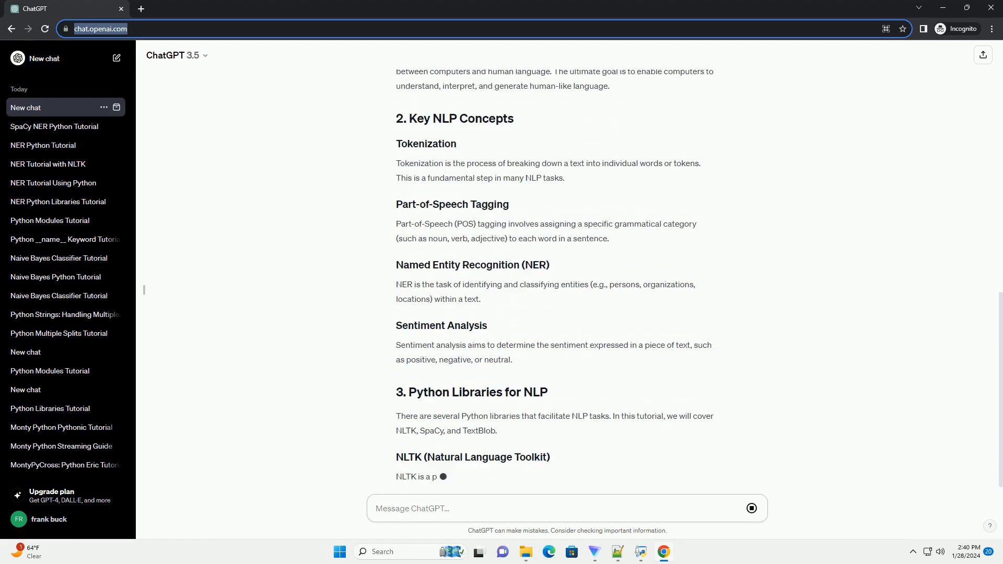
pyautogui.scroll(-3)
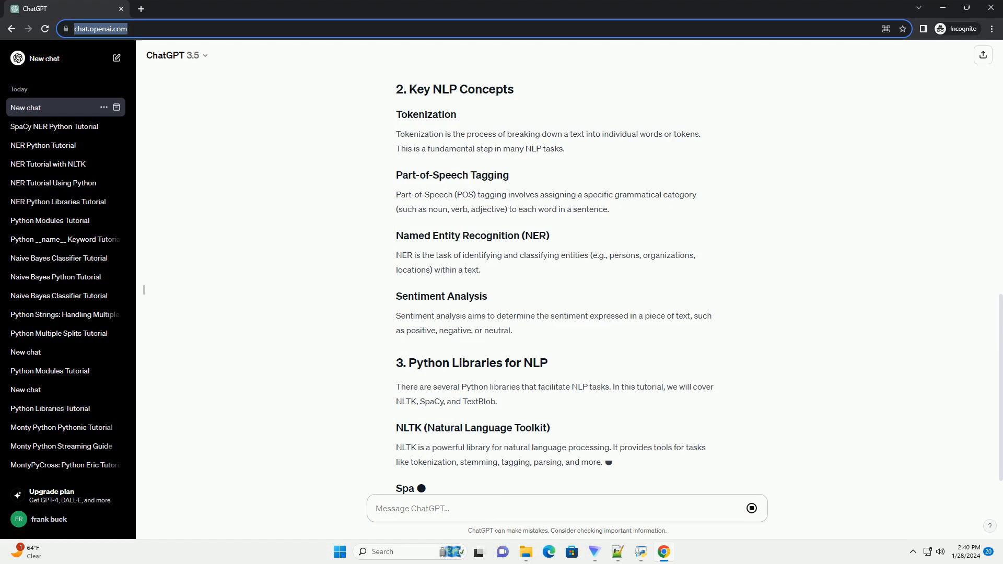
pyautogui.scroll(-3)
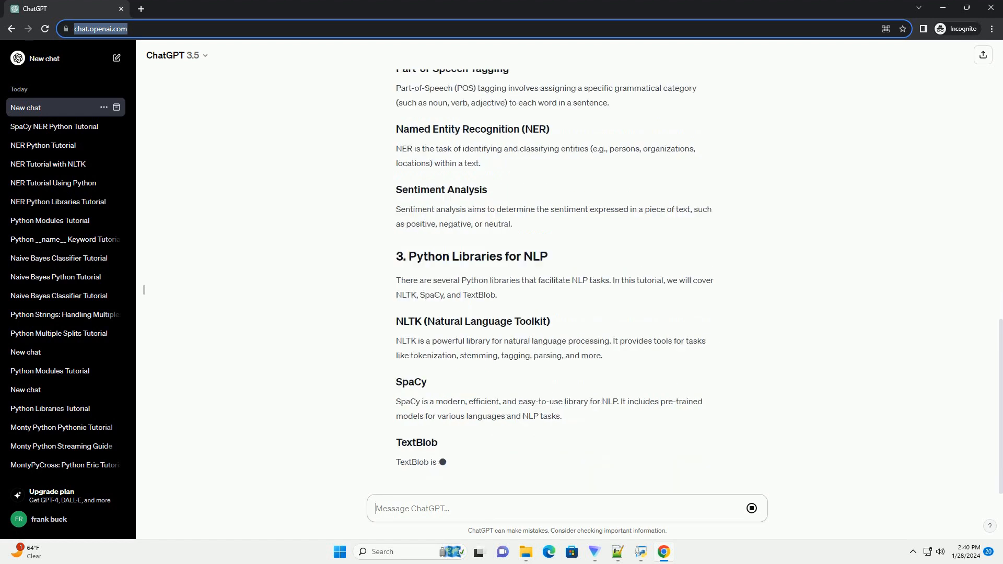
pyautogui.scroll(-3)
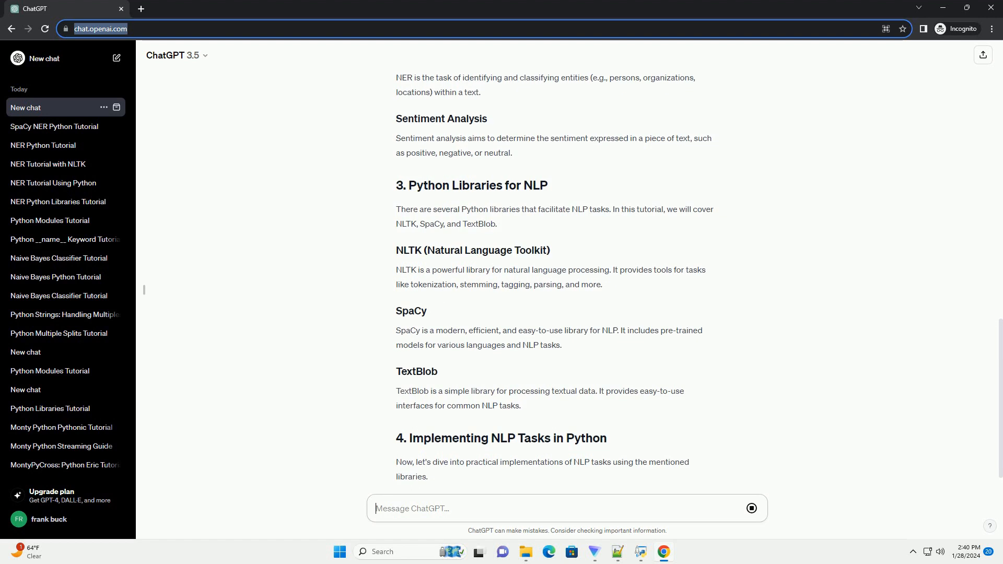
# Scroll through the tokenization, POS tagging, NER and sentiment analysis code blocks to the conclusion
pyautogui.scroll(-3)
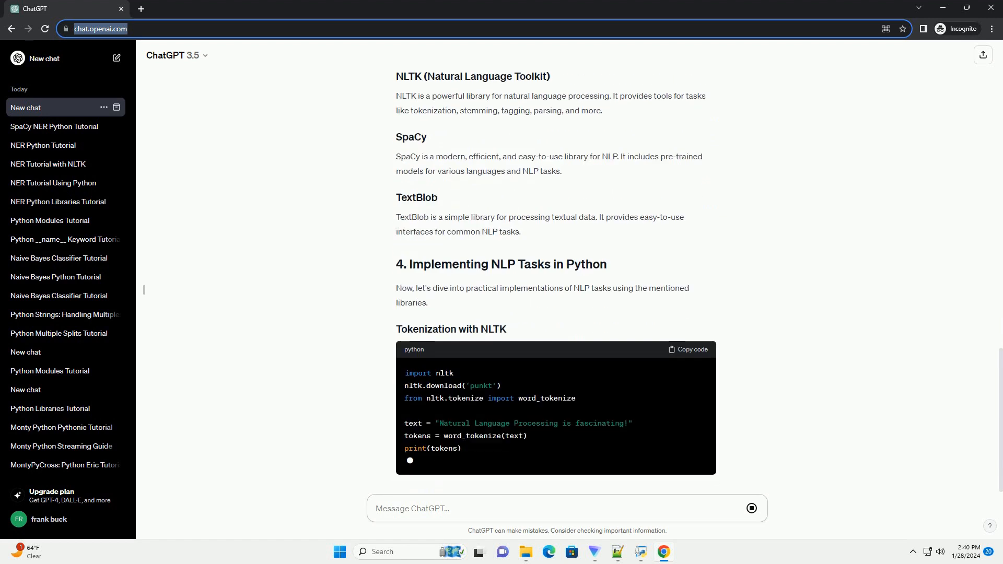
pyautogui.scroll(-3)
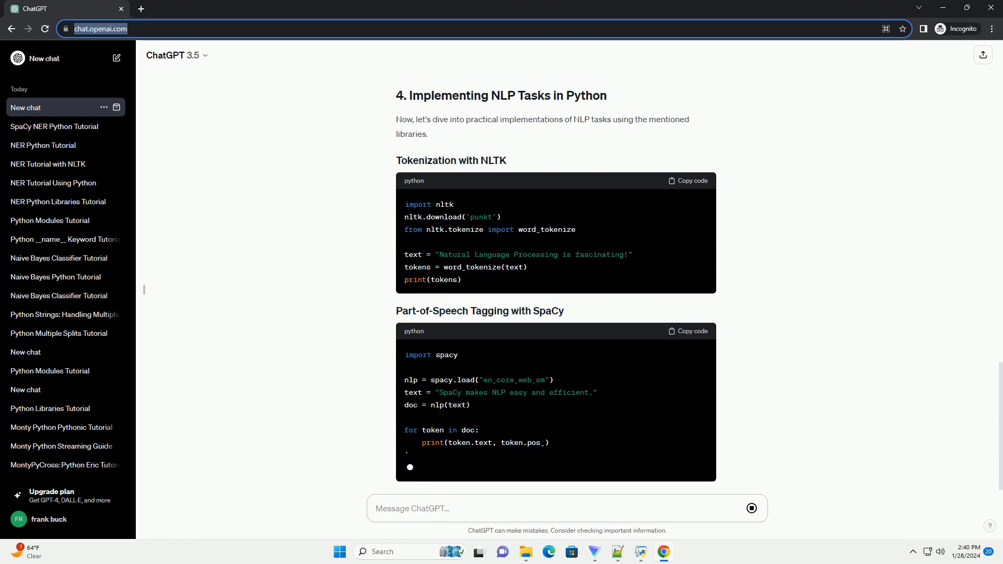
pyautogui.scroll(-3)
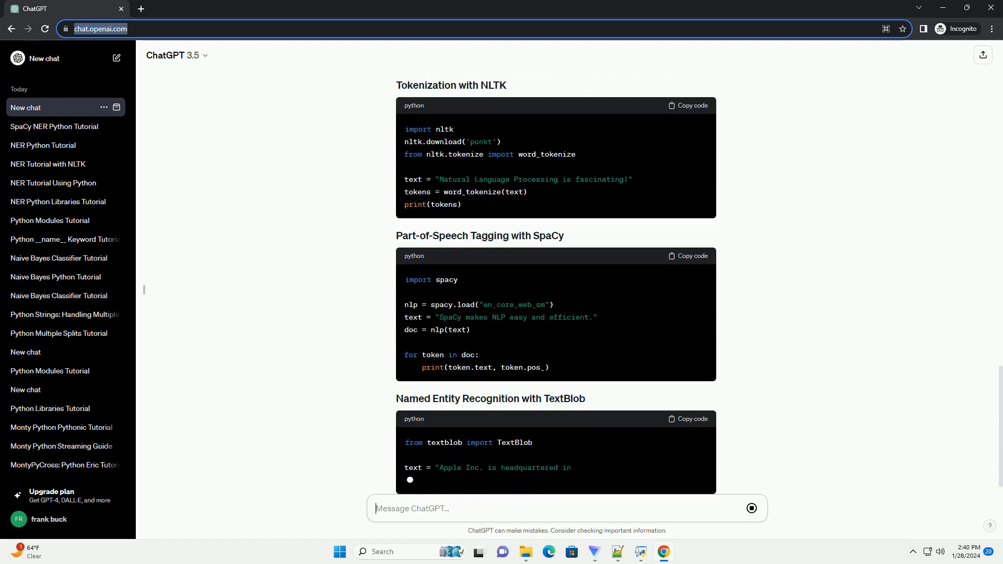
pyautogui.scroll(-3)
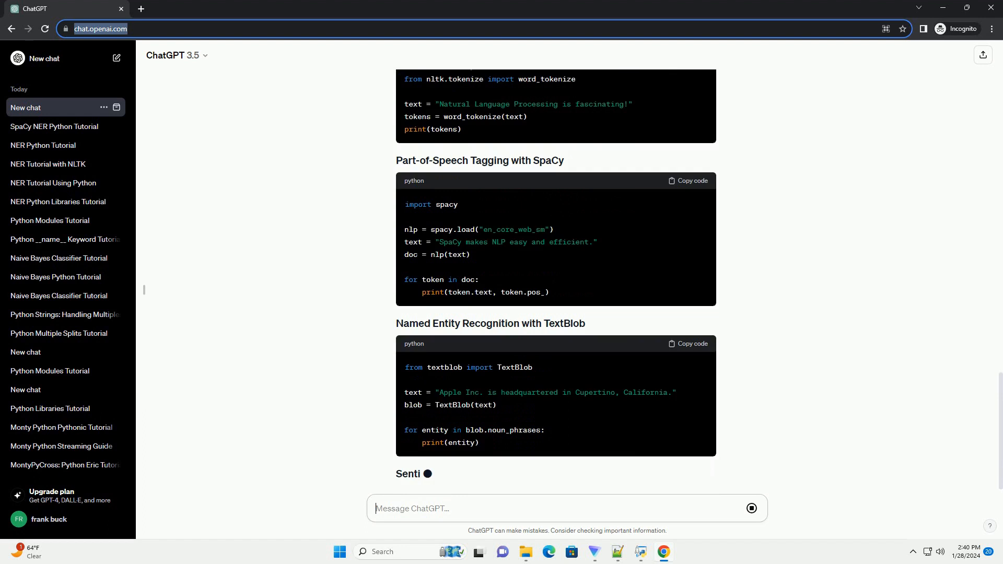
pyautogui.scroll(-3)
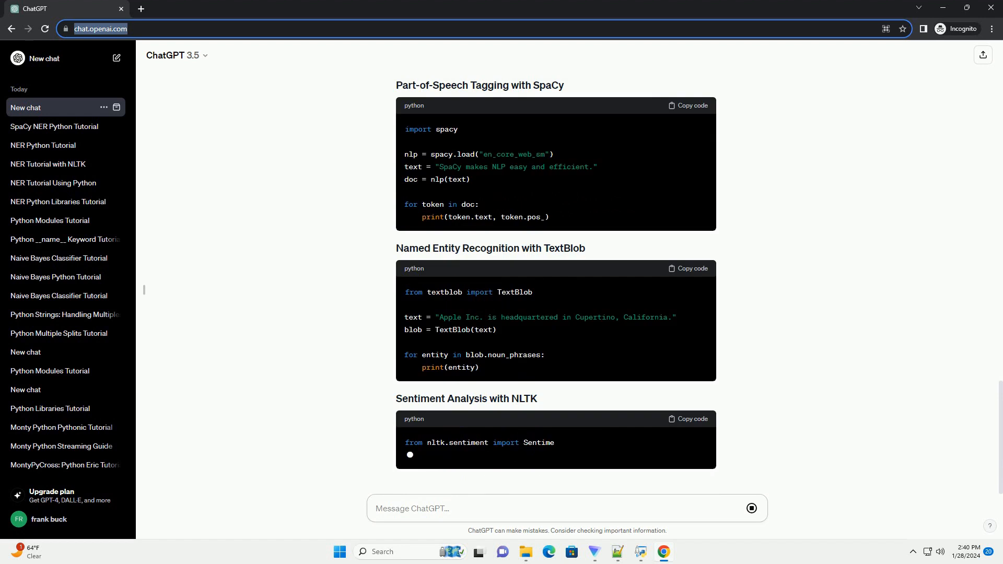
pyautogui.scroll(-3)
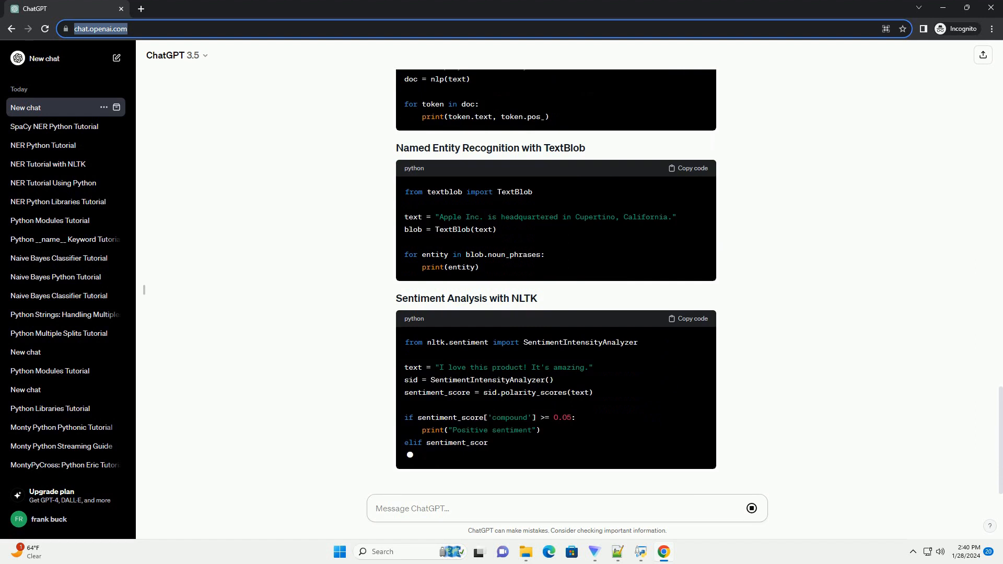
pyautogui.scroll(-3)
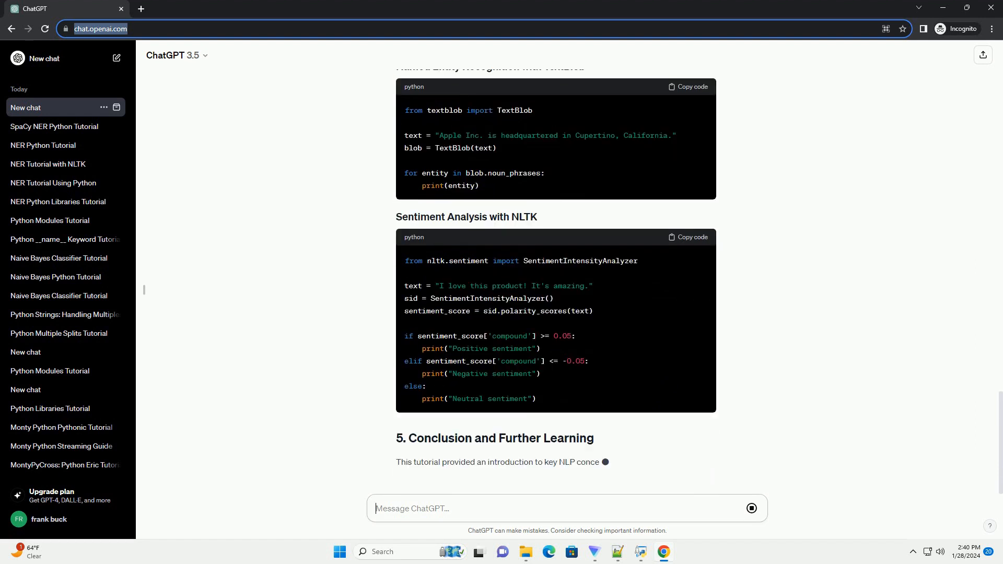